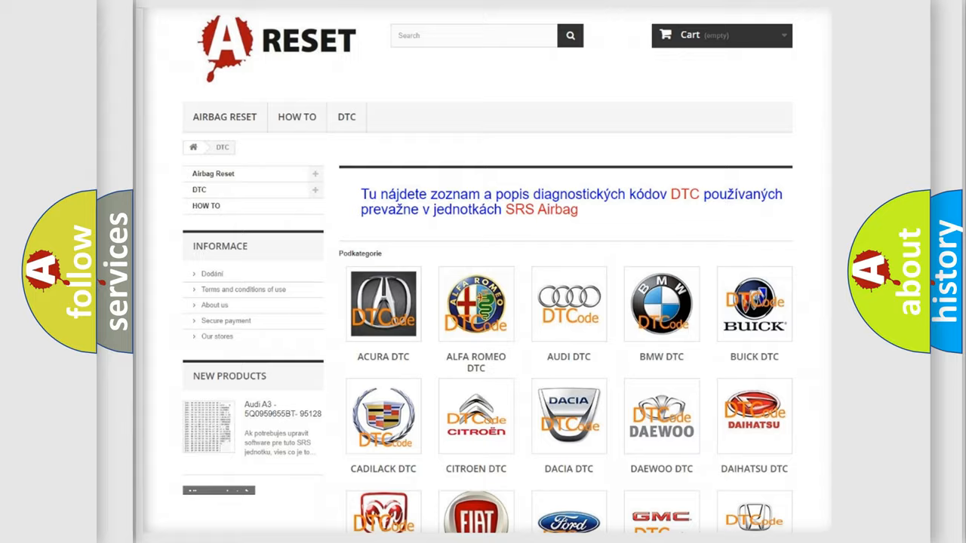
Scroll the brand list down to reach the GMC DTC entry and its subcategories
scroll(down, 3)
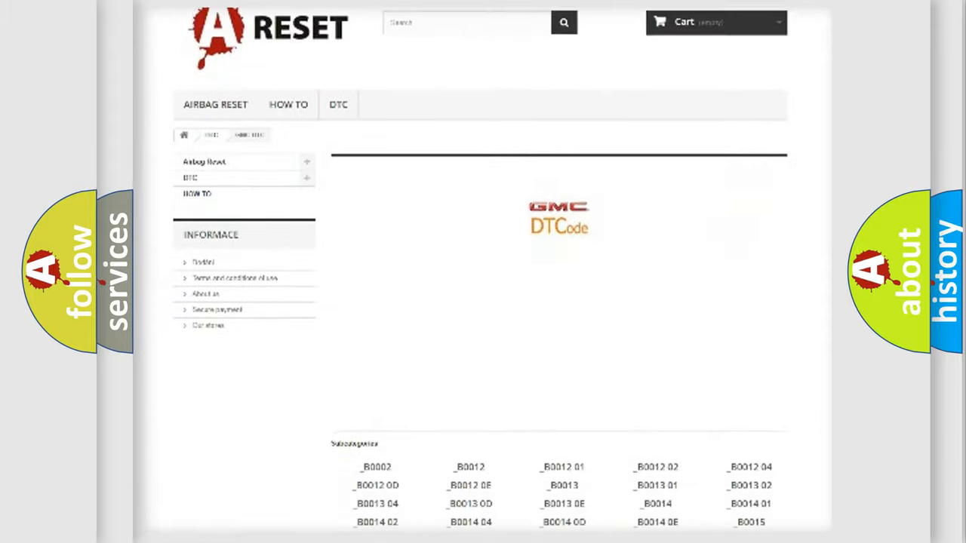
scroll(down, 3)
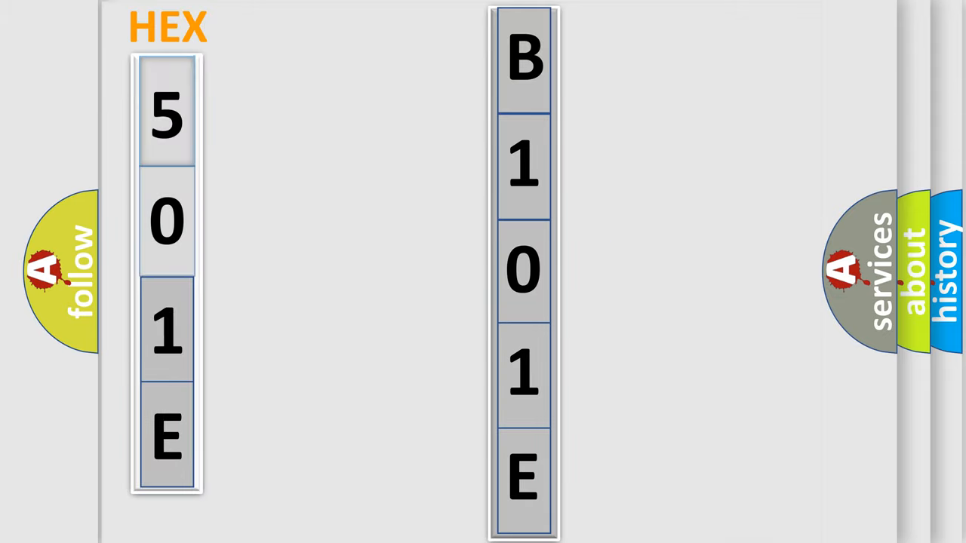
Play the animation showing code B101E beside its hex value 501E
click(166, 117)
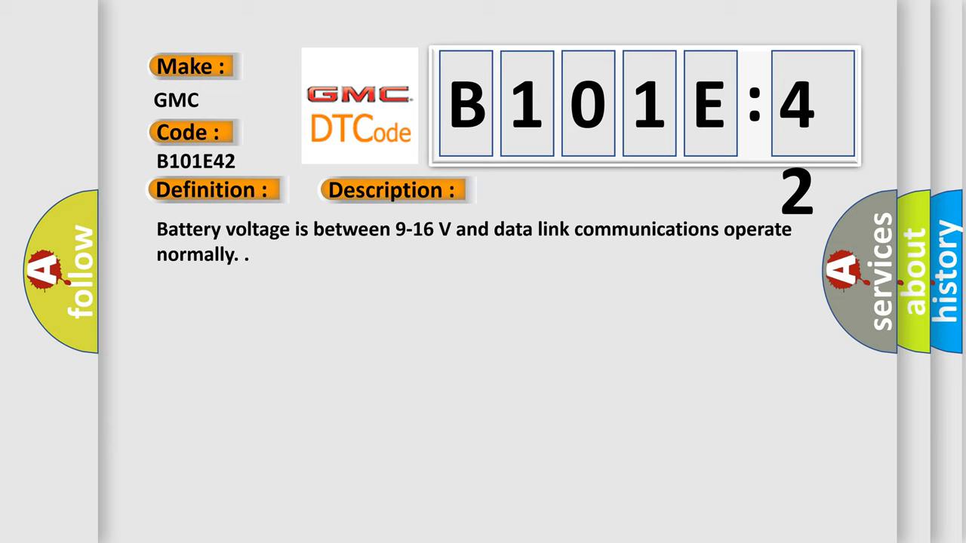
Advance to the B101E42 card revealing its definition, description and cause
click(552, 190)
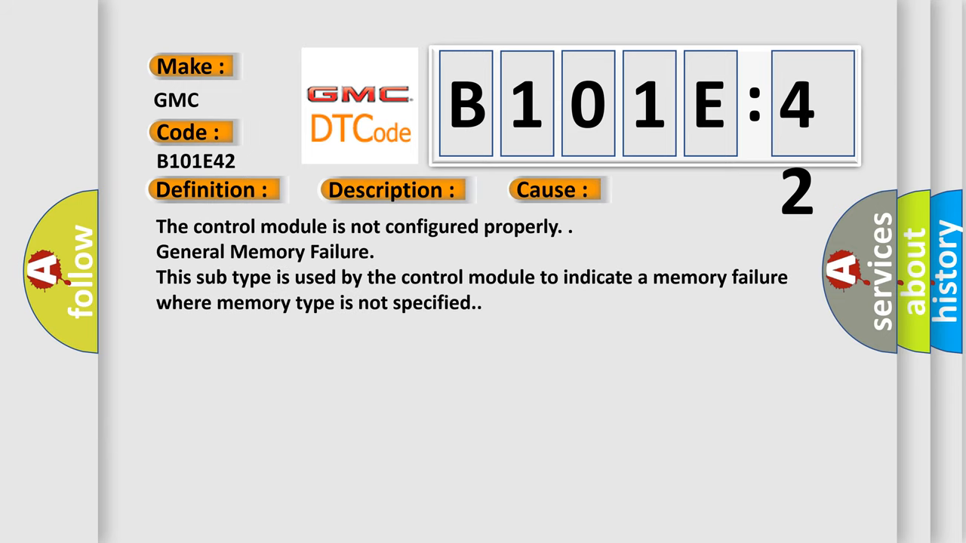